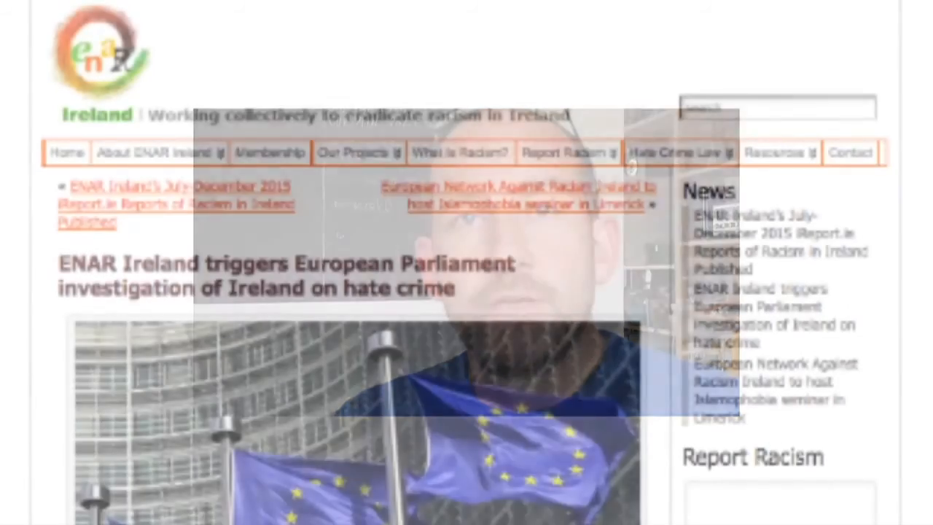
scroll(down, 3)
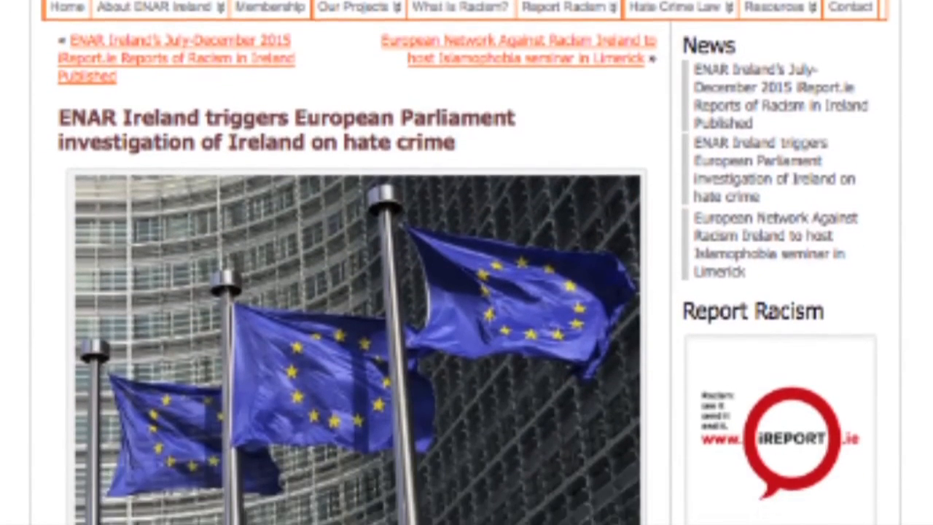
scroll(down, 3)
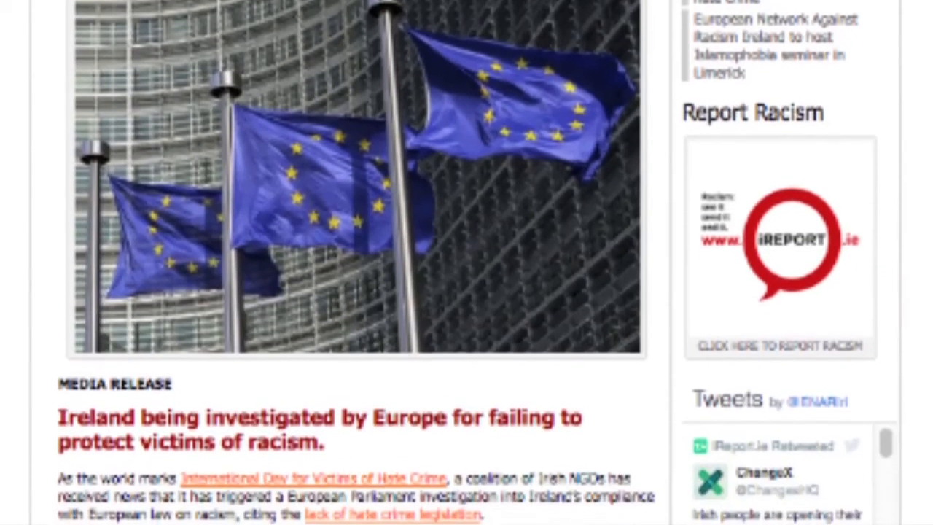
scroll(down, 3)
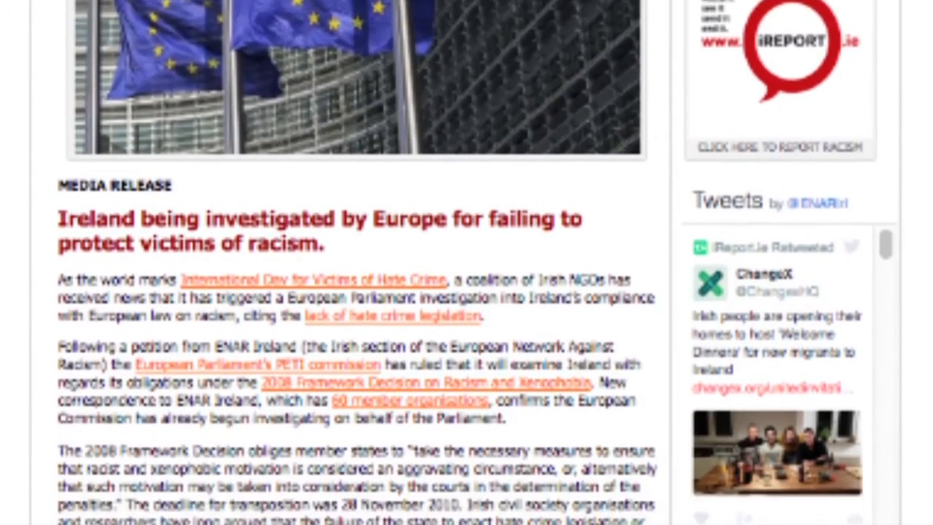
scroll(down, 3)
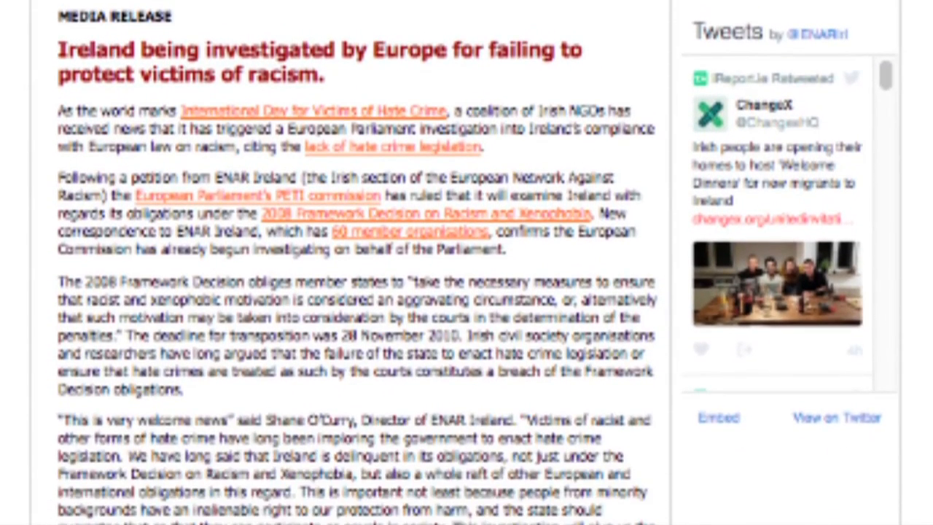